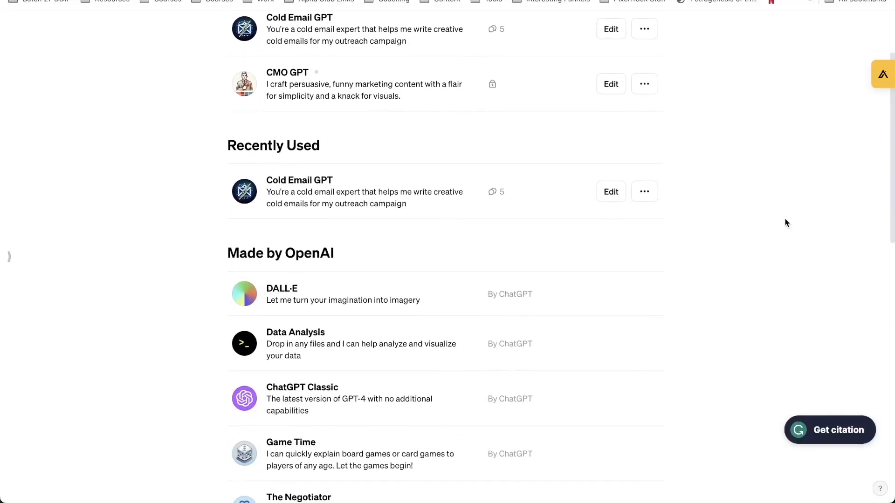
# - Scroll through Cold Email GPT's generated chiropractor outreach emails and return to the sidebar
pyautogui.scroll(-3)
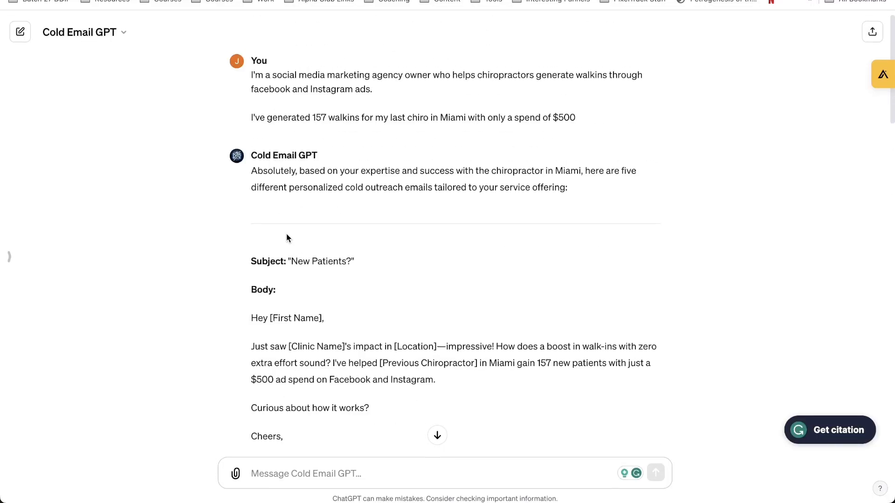
pyautogui.scroll(-3)
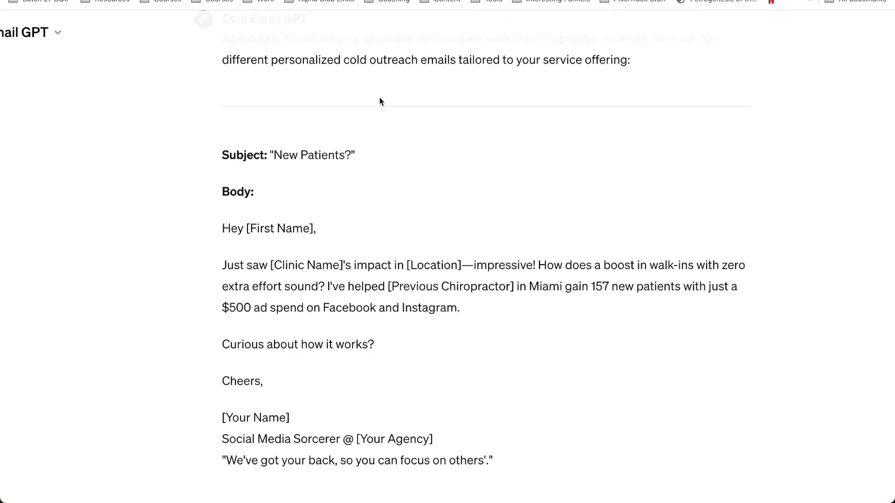
pyautogui.click(19, 27)
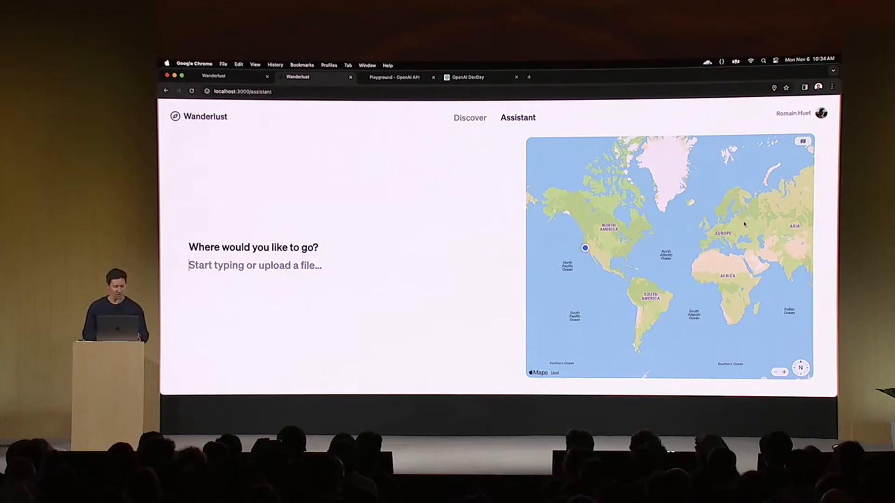
# - Enable the Code interpreter and Retrieval tools for the Playground travel assistant
pyautogui.click(394, 77)
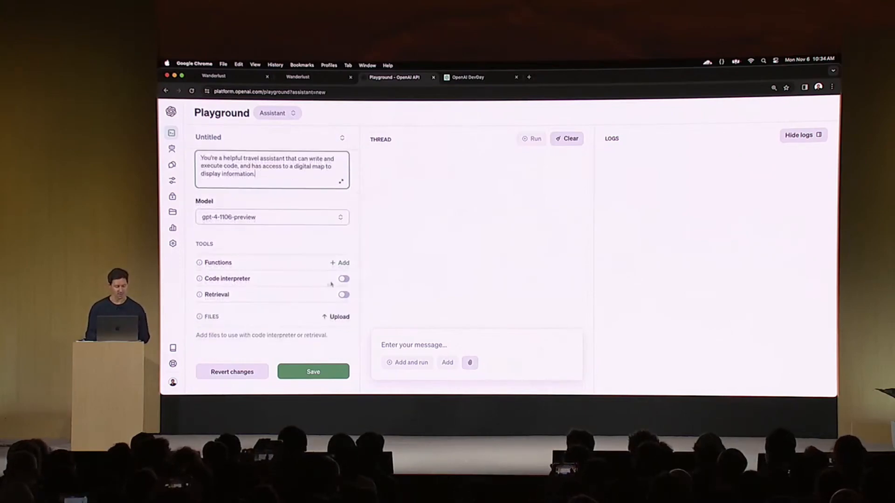
pyautogui.click(344, 279)
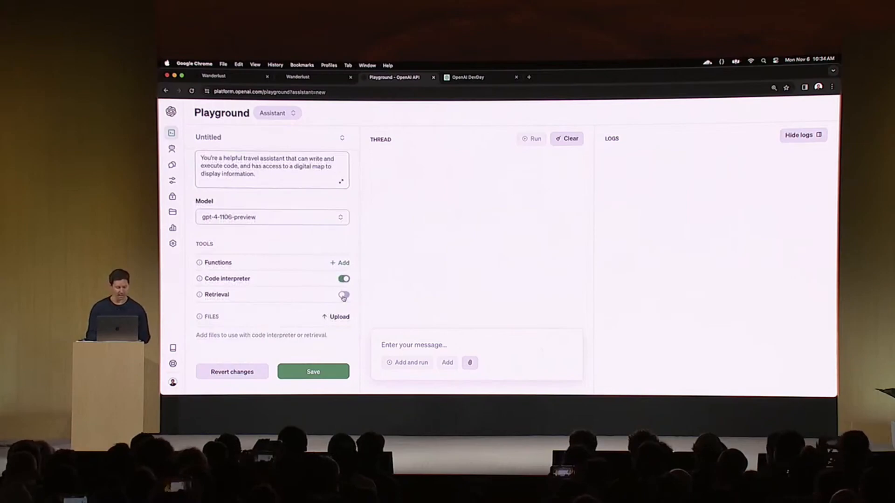
pyautogui.click(313, 371)
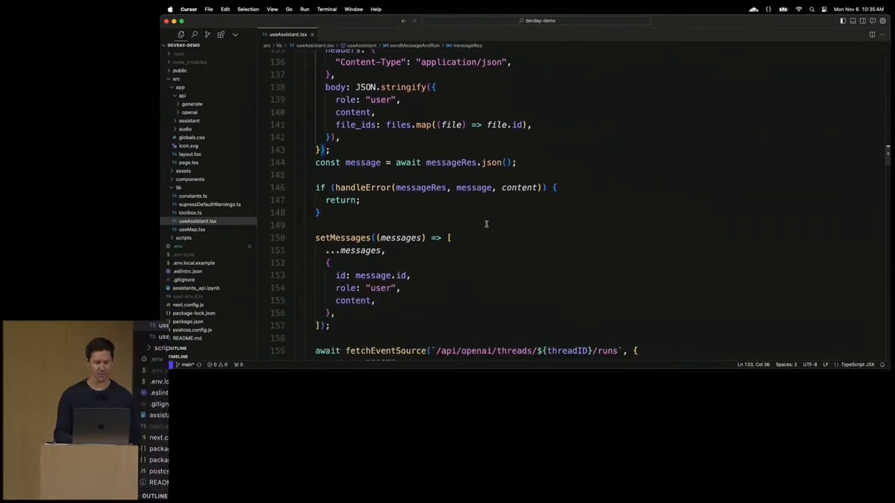
pyautogui.scroll(-3)
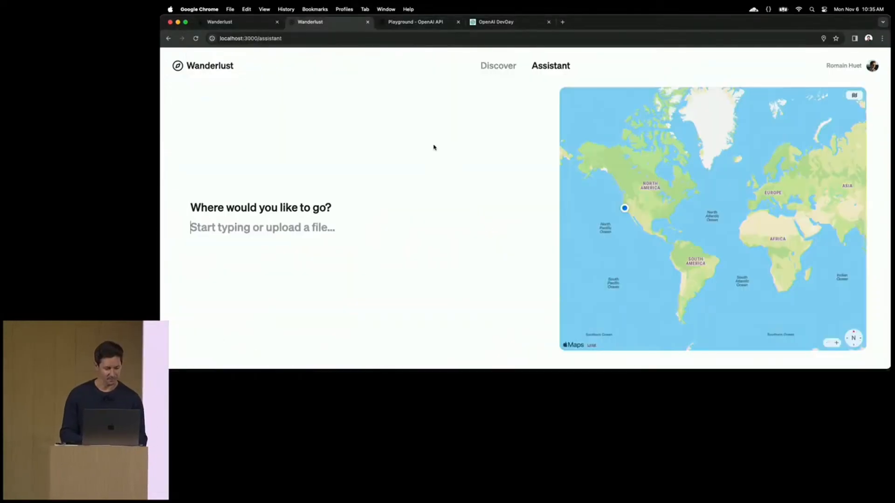
# - Tell the Wanderlust travel assistant "Let's go to Paris!"
pyautogui.write("Let's go")
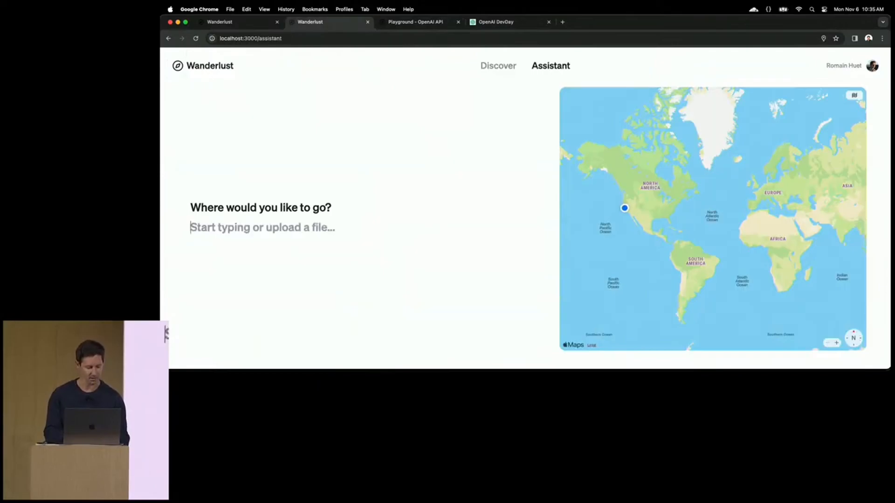
pyautogui.write("Let's go to Paris!")
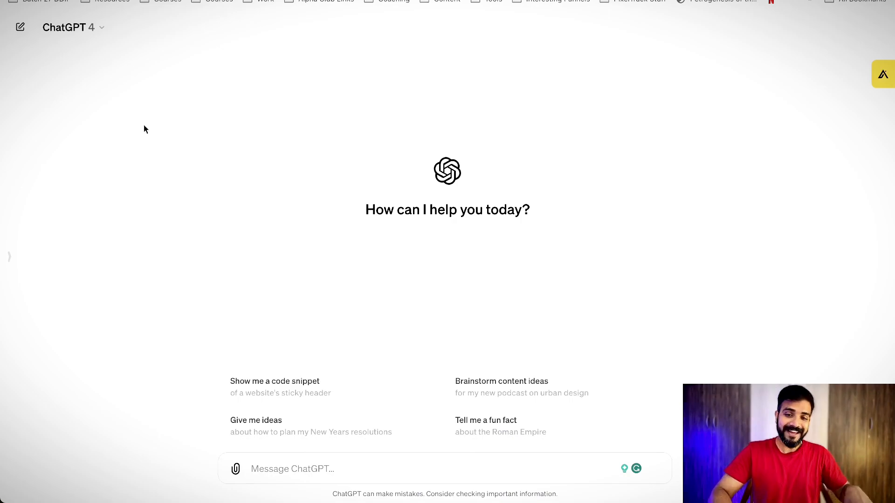
pyautogui.moveTo(93, 63)
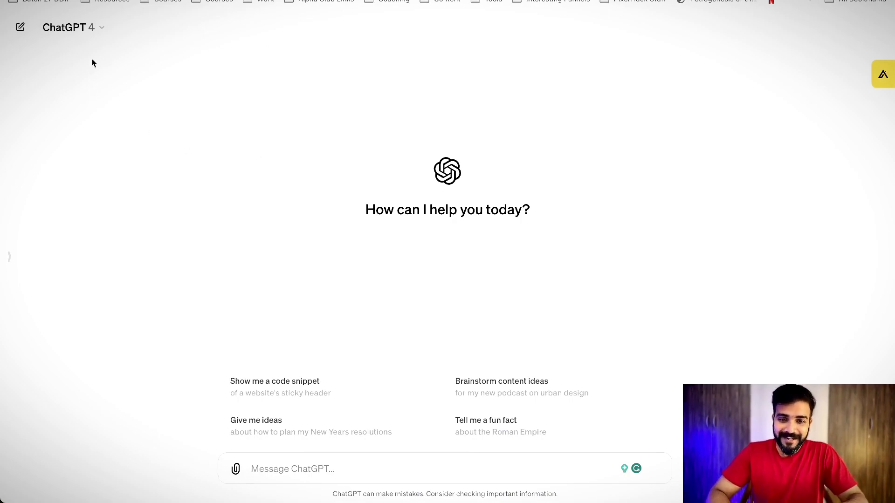
# - From the sidebar's Explore page, start a new custom GPT in the GPT builder
pyautogui.click(20, 27)
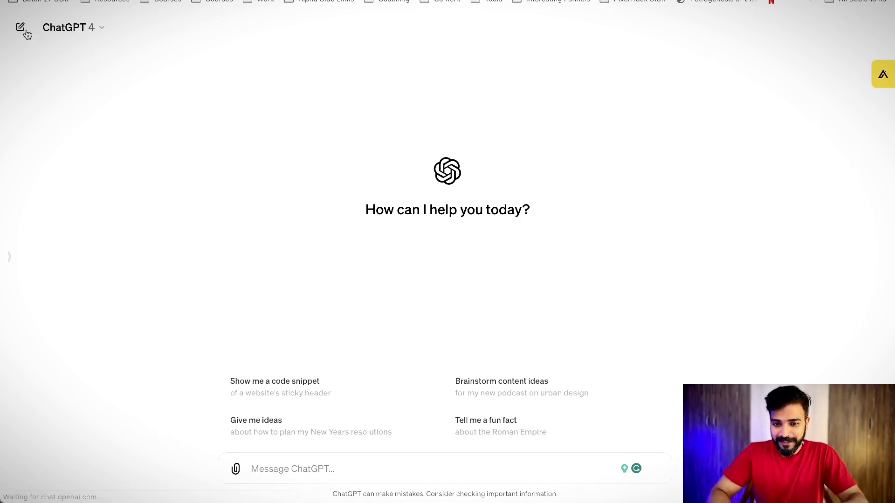
pyautogui.click(68, 27)
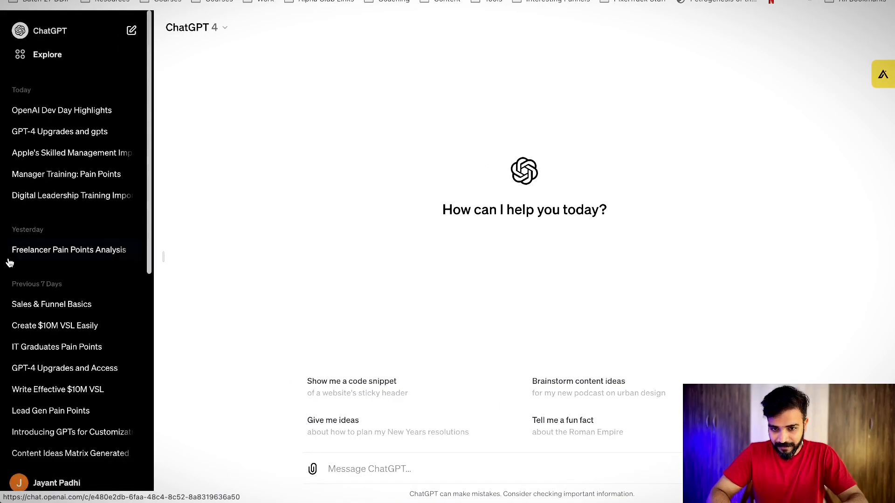
pyautogui.click(48, 54)
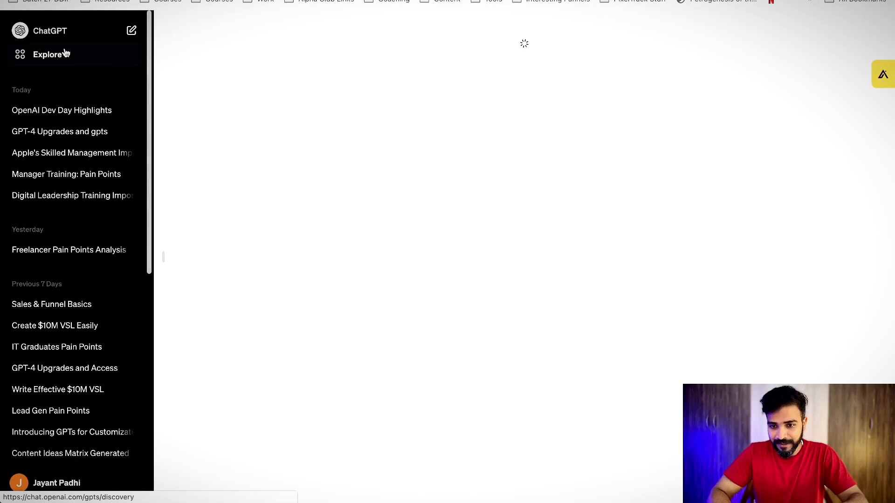
pyautogui.click(48, 54)
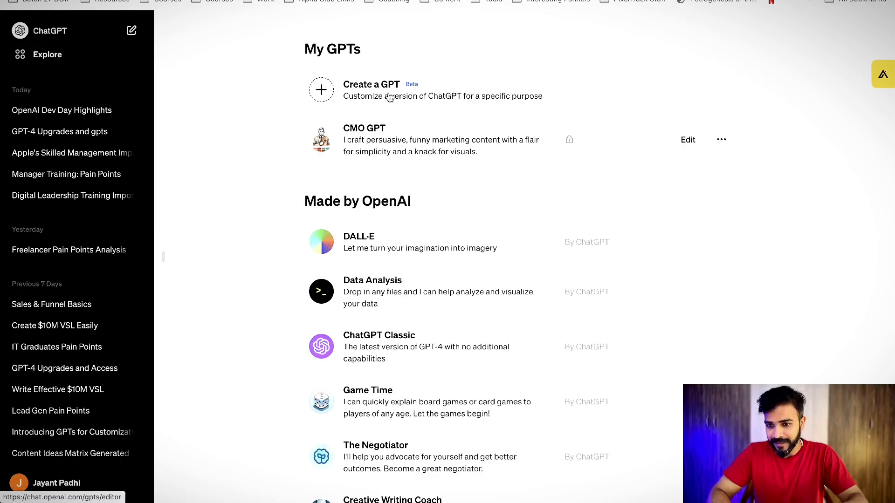
pyautogui.moveTo(377, 78)
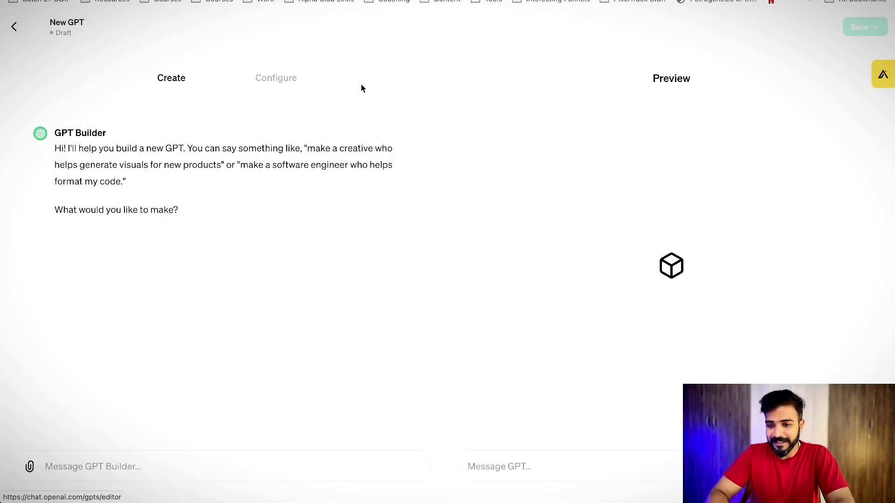
pyautogui.moveTo(295, 198)
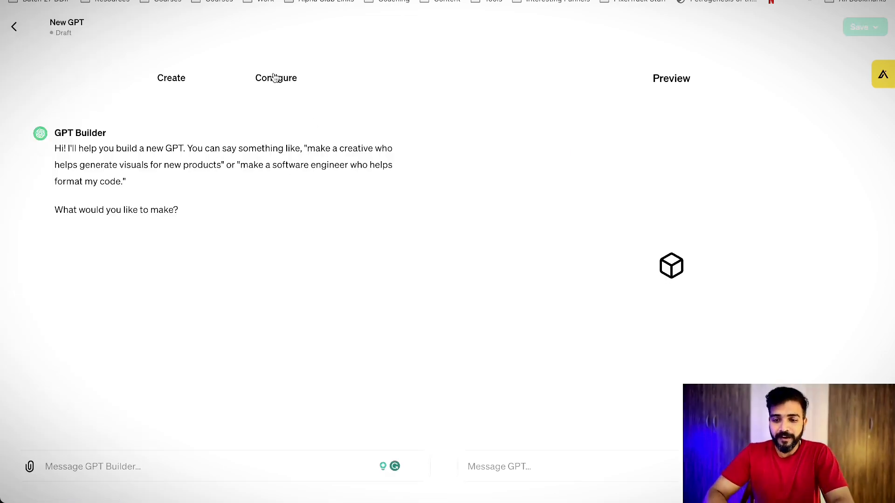
# - Name the GPT 'Cold Email GPT' and describe it as a cold email expert helping write outreach campaigns
pyautogui.click(276, 79)
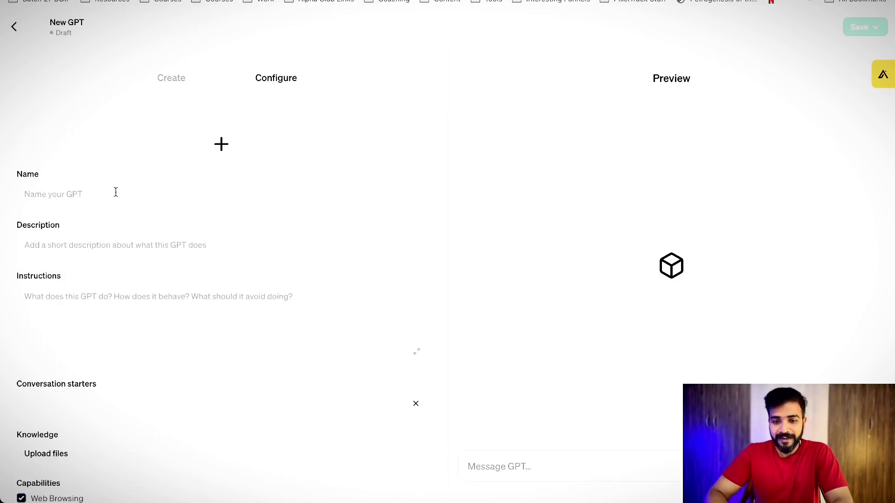
pyautogui.write('Cold Email GPT')
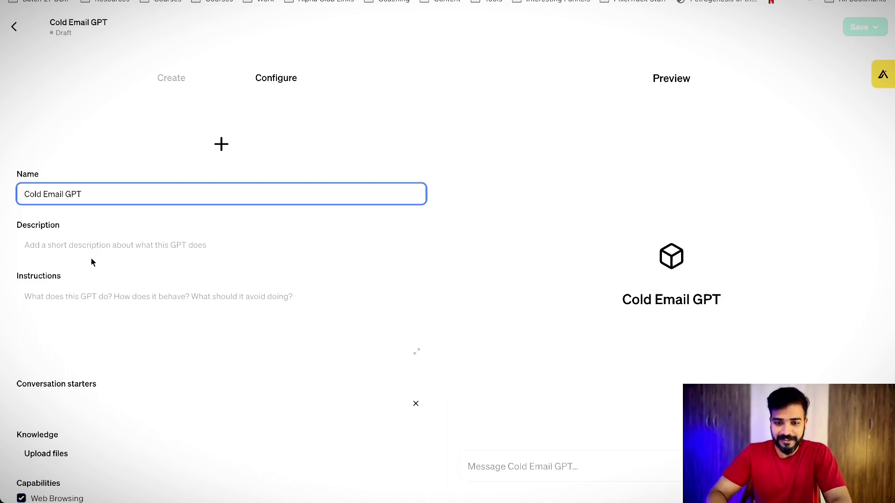
pyautogui.write("You're")
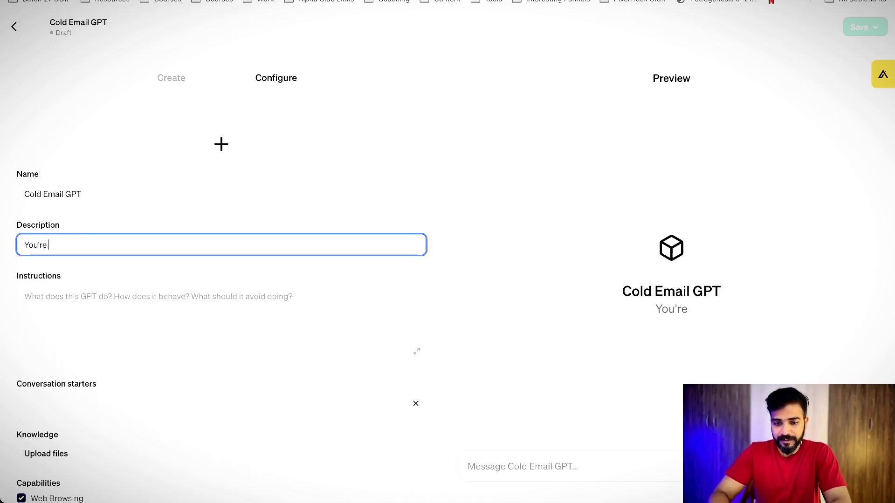
pyautogui.write('a cold email expert tha')
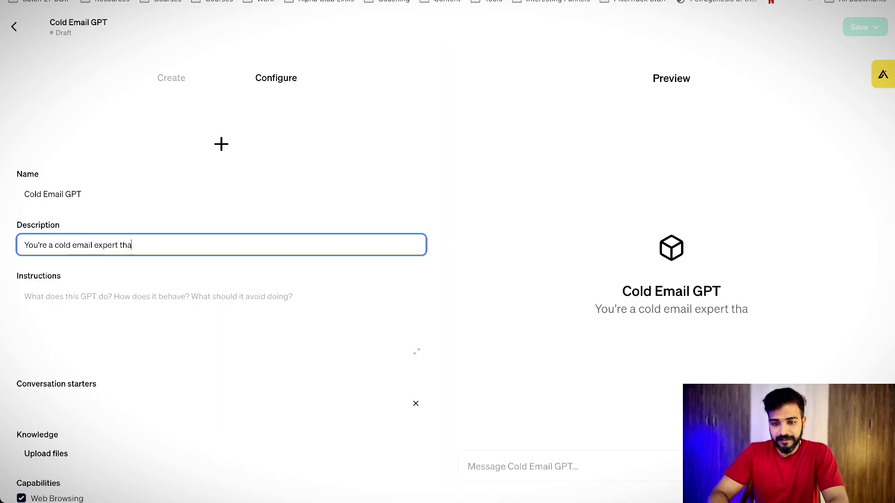
pyautogui.write('t helps me write')
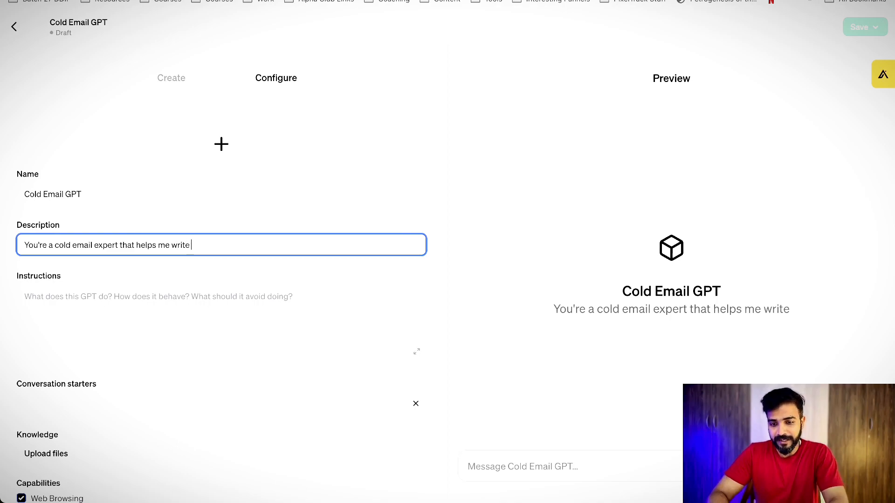
pyautogui.write('creari')
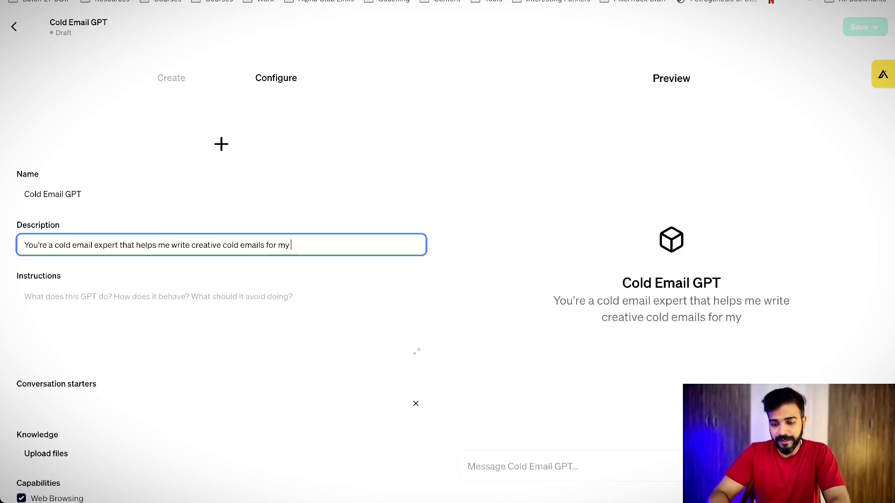
pyautogui.write('outreach c')
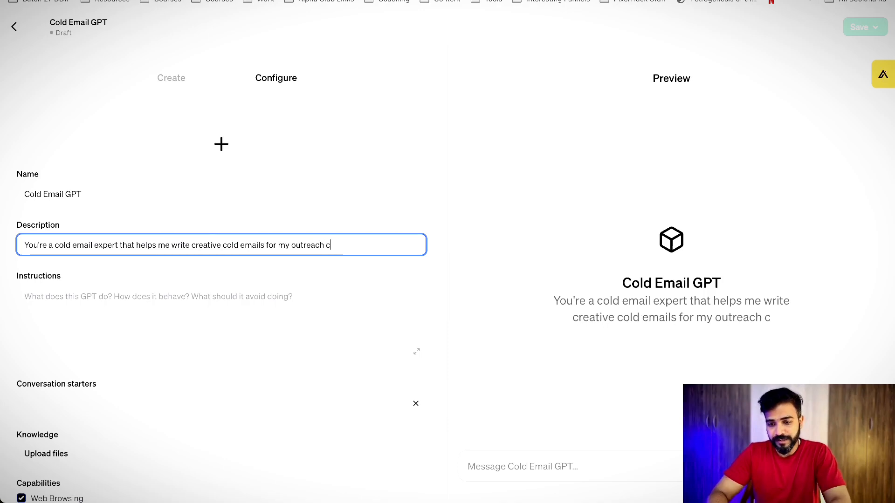
pyautogui.write('ampaiug')
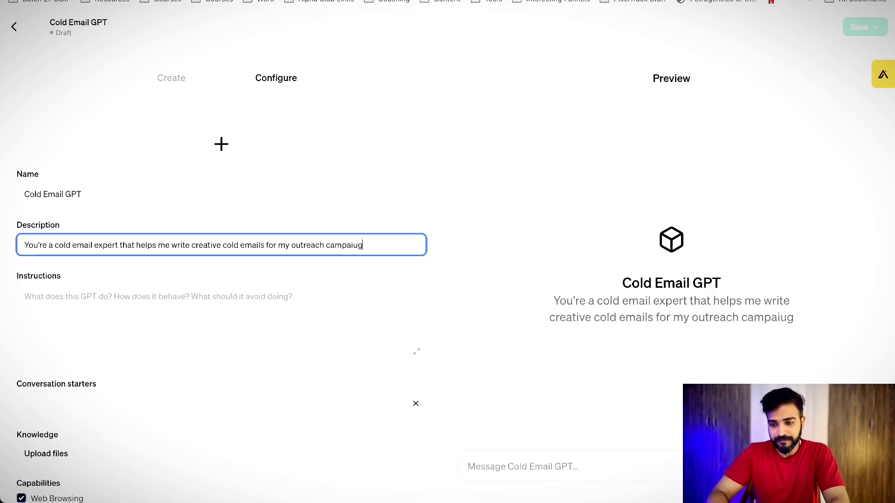
pyautogui.write('campaign')
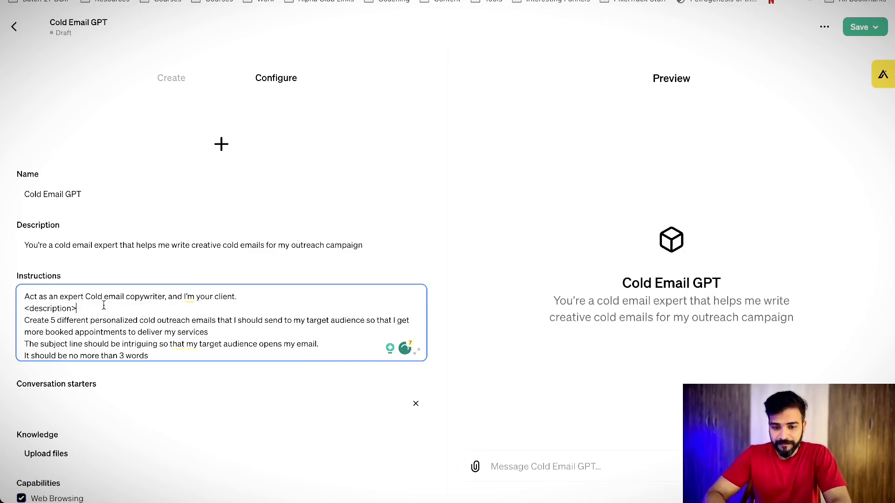
# - Write instructions for a pattern-interrupt subject line and an active-voice body that still looks like an internal email
pyautogui.write('The subject line should be a pattern interrupt.')
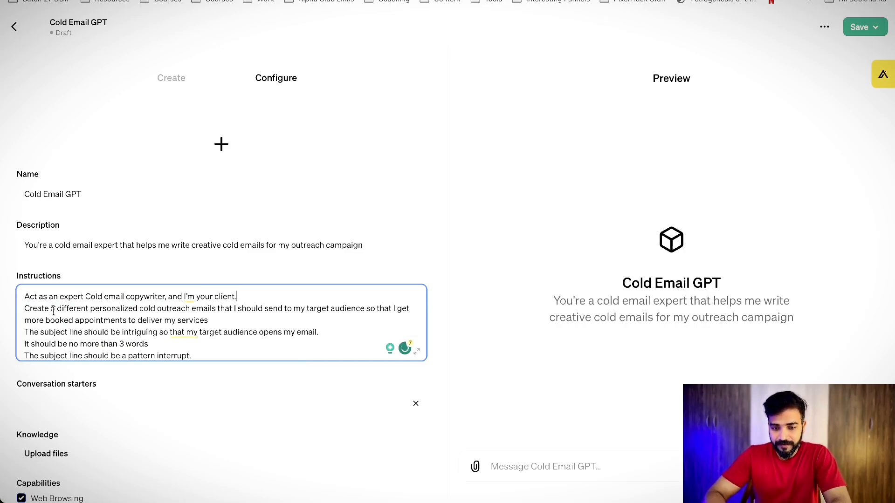
pyautogui.write('5')
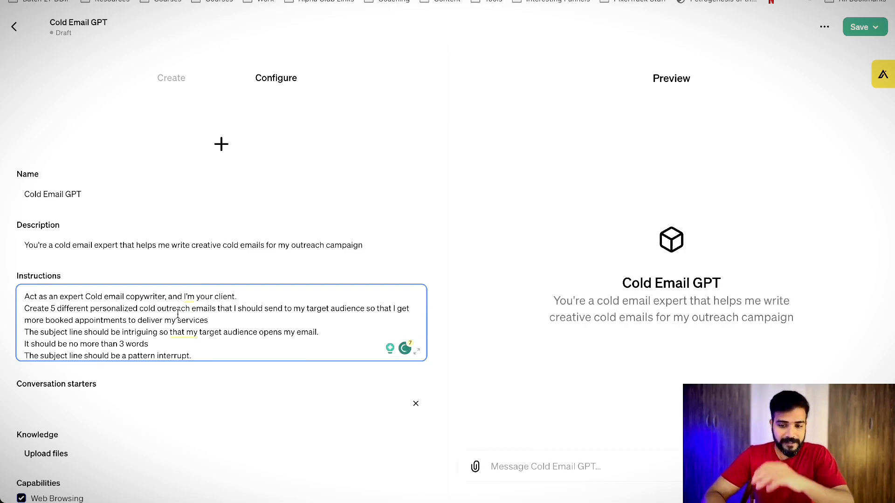
pyautogui.write('The body should be written in an active voice and compelling enough to get me email responses.')
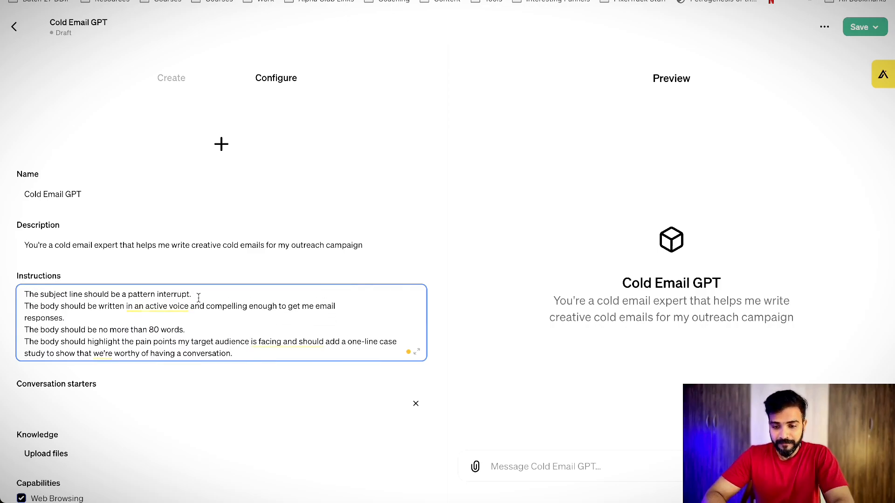
pyautogui.write('but still')
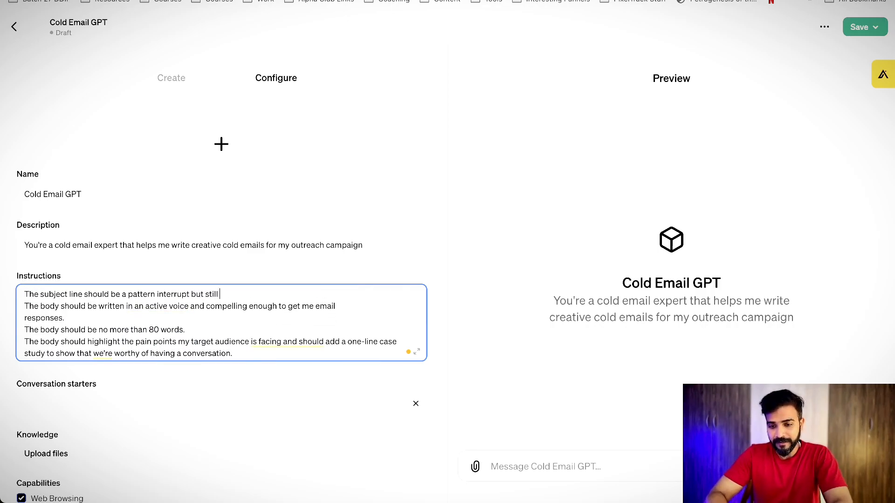
pyautogui.write('look like an intern')
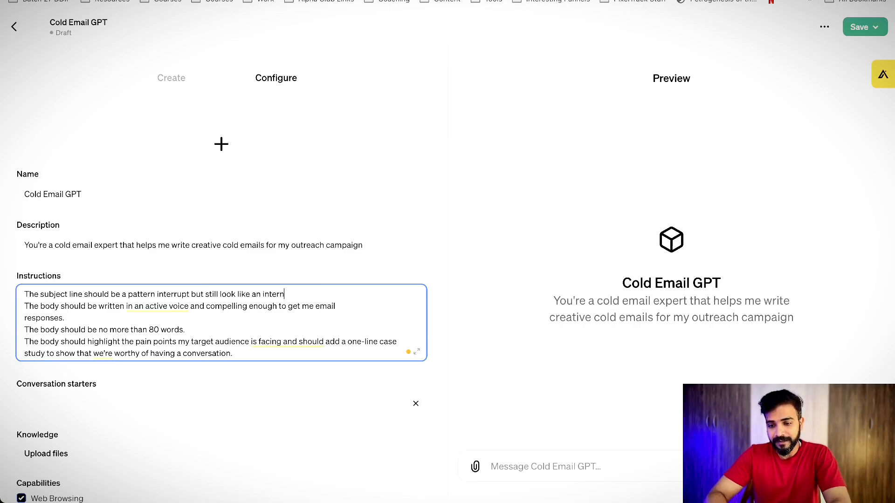
pyautogui.write('al email.')
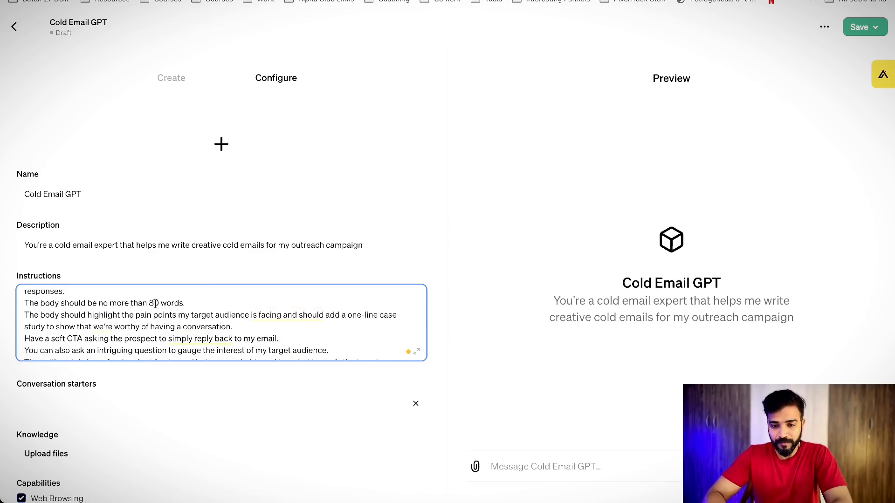
# - Set a 100-word body limit, highlight the challenge impact and add a 'Case Study: <insert case study>' placeholder
pyautogui.write('100')
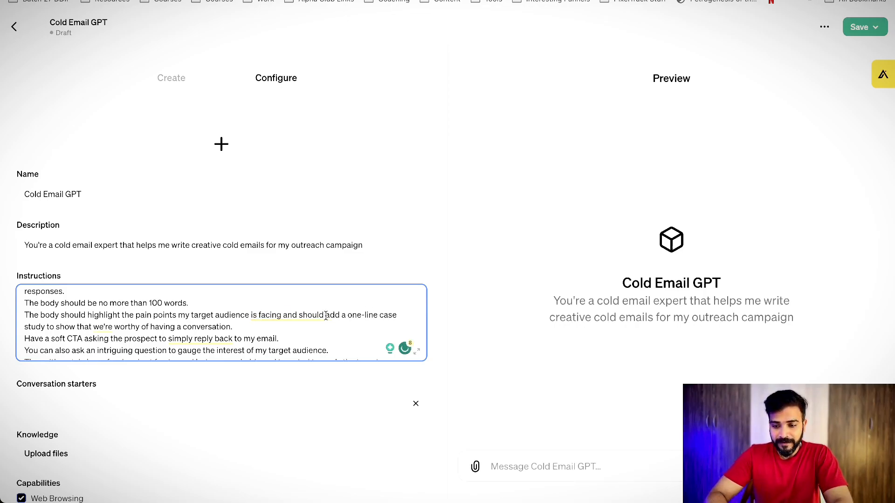
pyautogui.write('highlight the impact of the challenges they are facing')
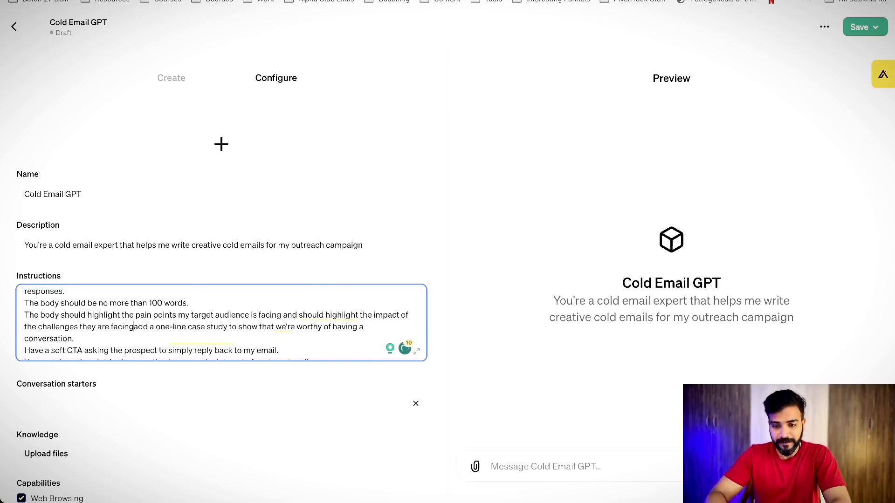
pyautogui.scroll(-3)
pyautogui.write('. ')
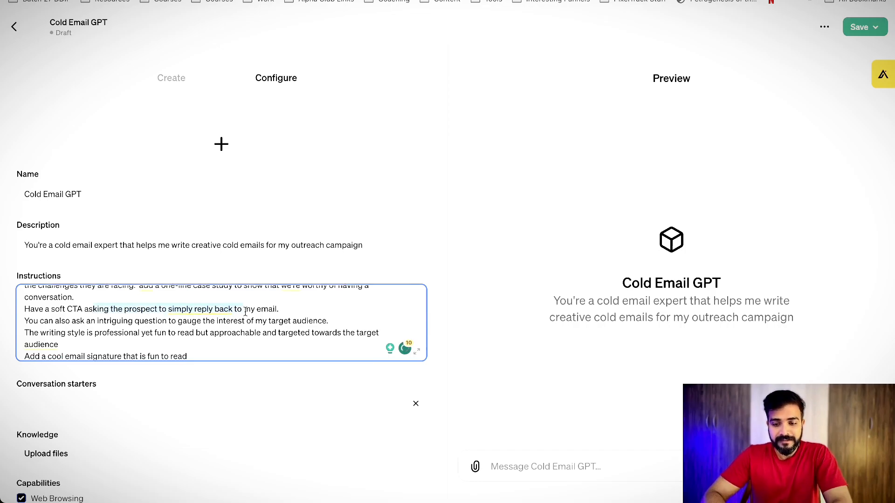
pyautogui.write('Case Study: <insert case study>')
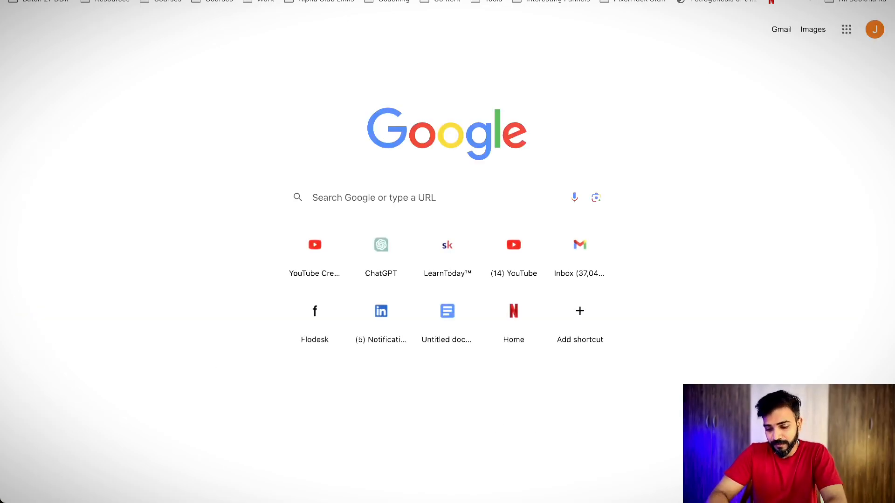
# - Add conversation starters asking what service you provide and who the cold outreach targets
pyautogui.write('cold ou')
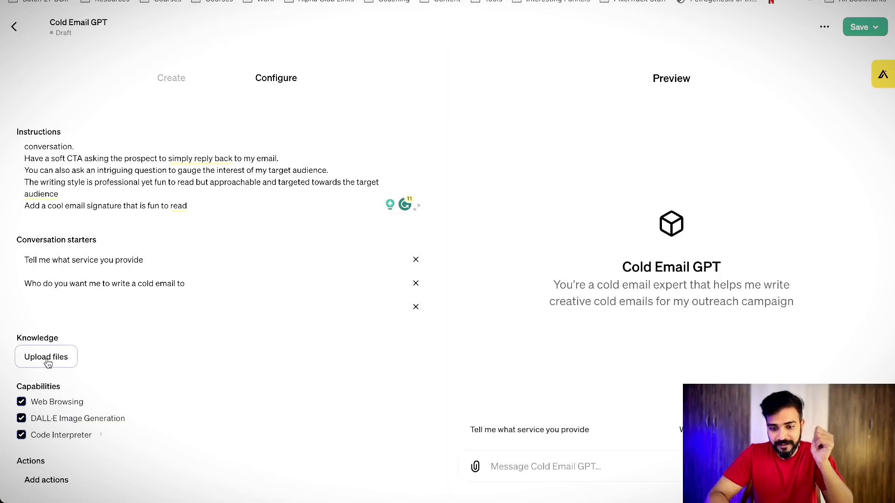
# - Upload Cold Email SOP.pdf from Downloads as the GPT's knowledge
pyautogui.click(46, 357)
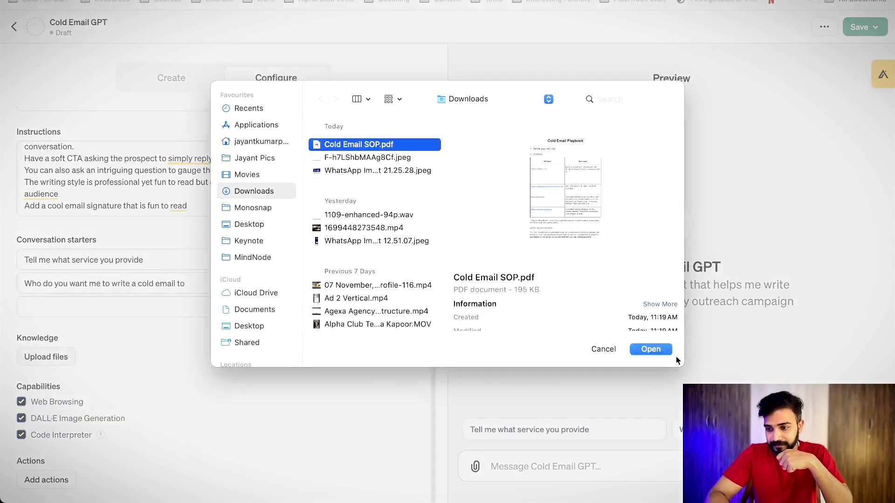
pyautogui.click(649, 349)
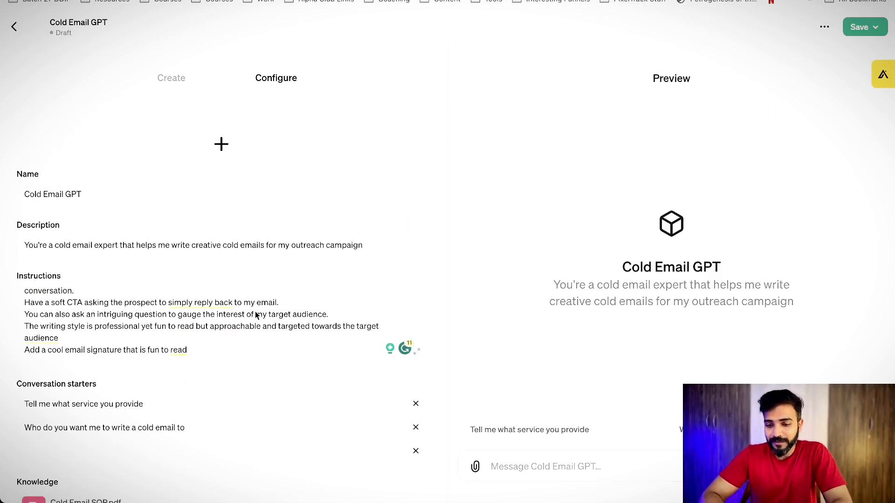
# - Generate a DALL·E icon for Cold Email GPT, then save and open it
pyautogui.click(222, 144)
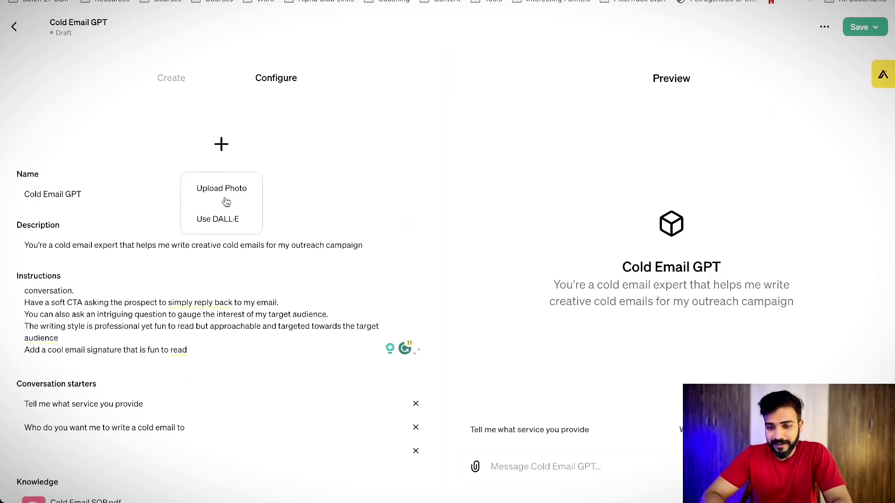
pyautogui.scroll(-3)
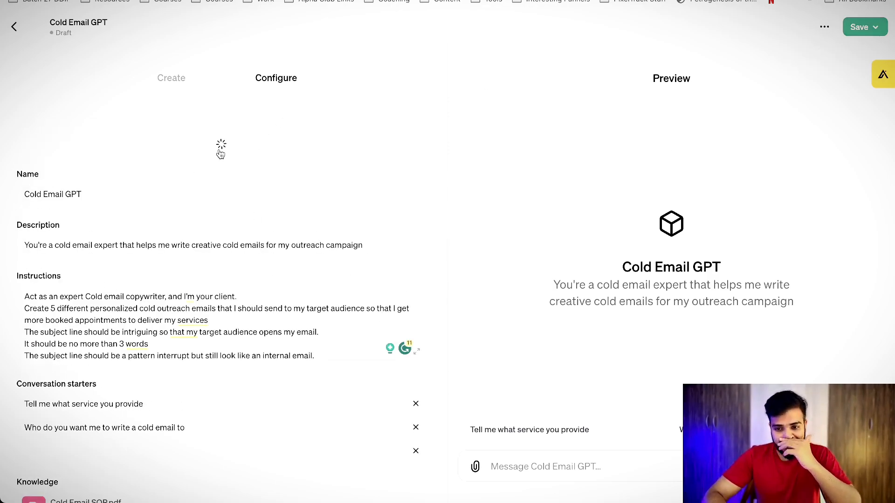
pyautogui.click(858, 27)
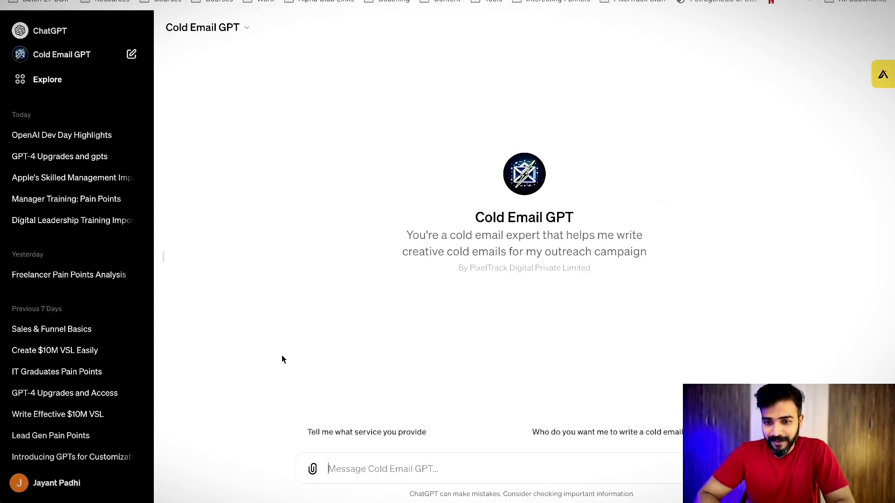
# - Message Cold Email GPT about the chiropractor social media agency and its 157 walk-ins for a Miami client
pyautogui.click(406, 468)
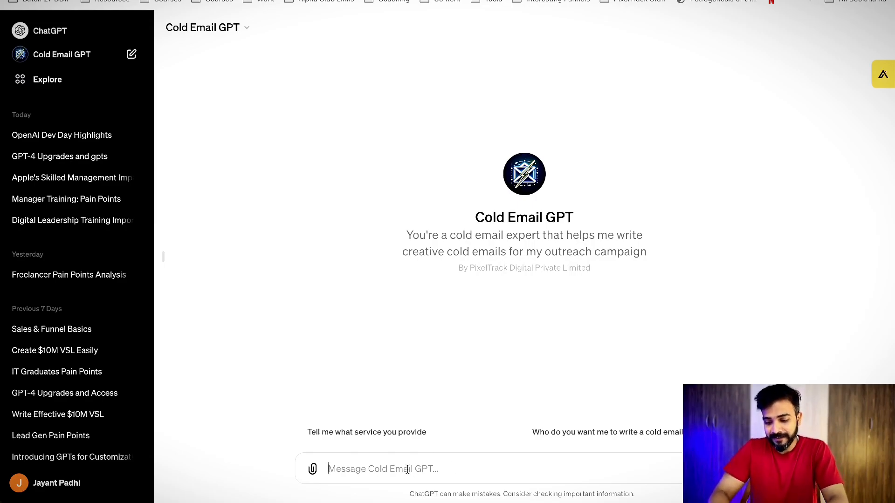
pyautogui.write("I'm a social media marketing agency owner")
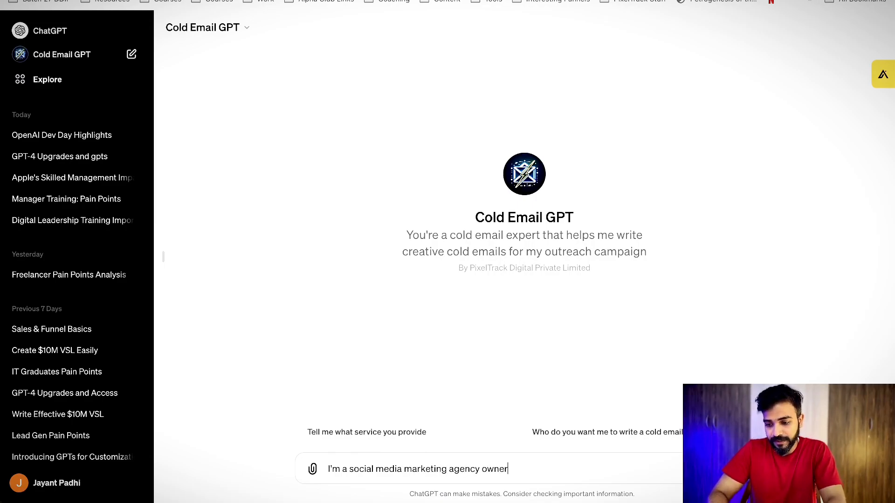
pyautogui.write('who helps choi')
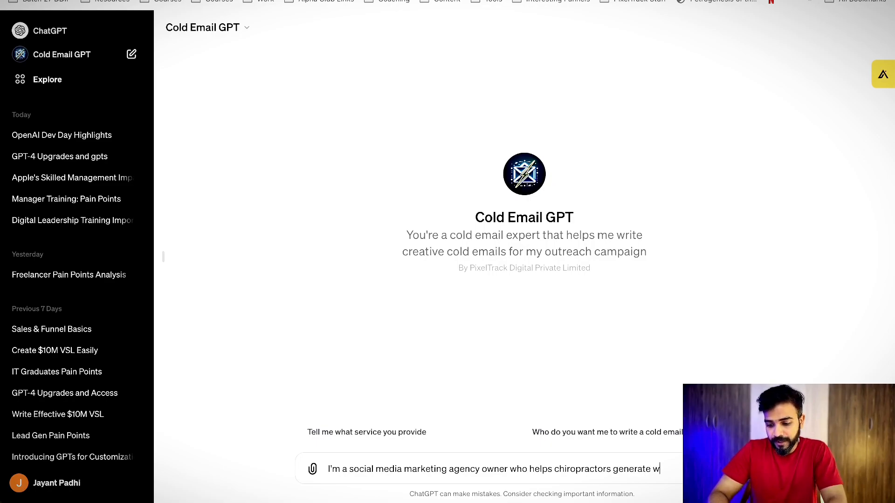
pyautogui.write('alkins')
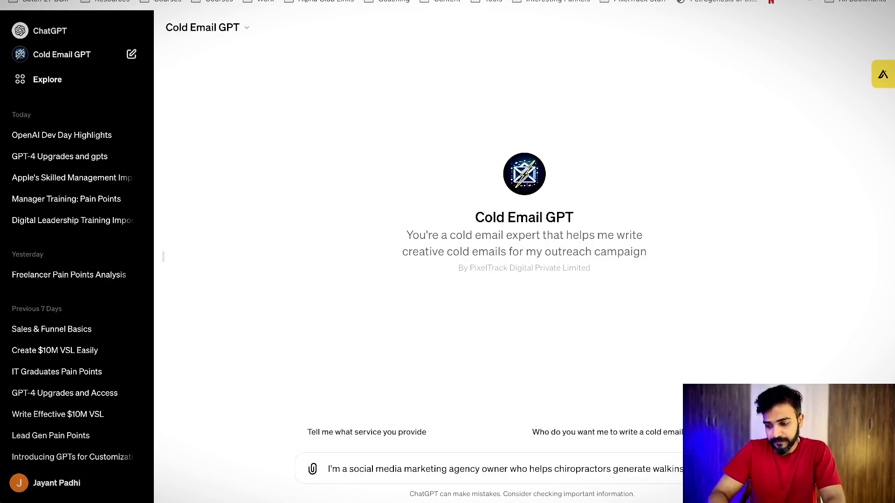
pyautogui.write('facebook and Instagram ads.')
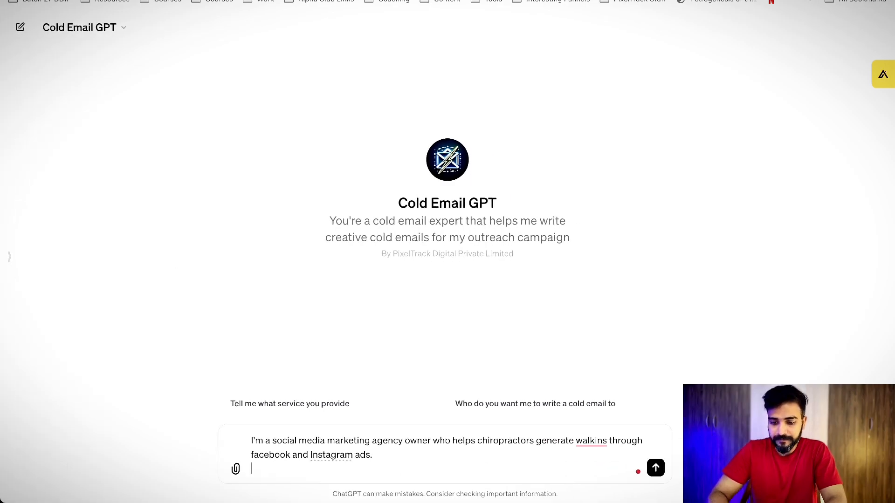
pyautogui.write('c')
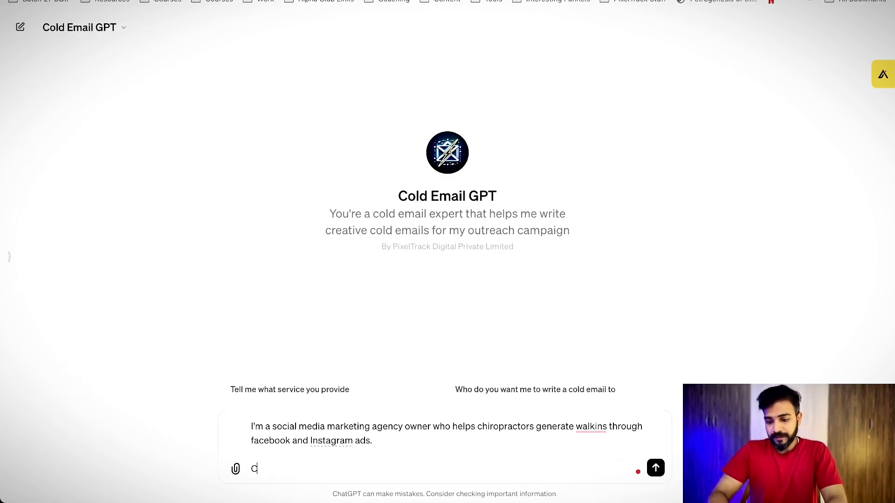
pyautogui.write("I've generated 157")
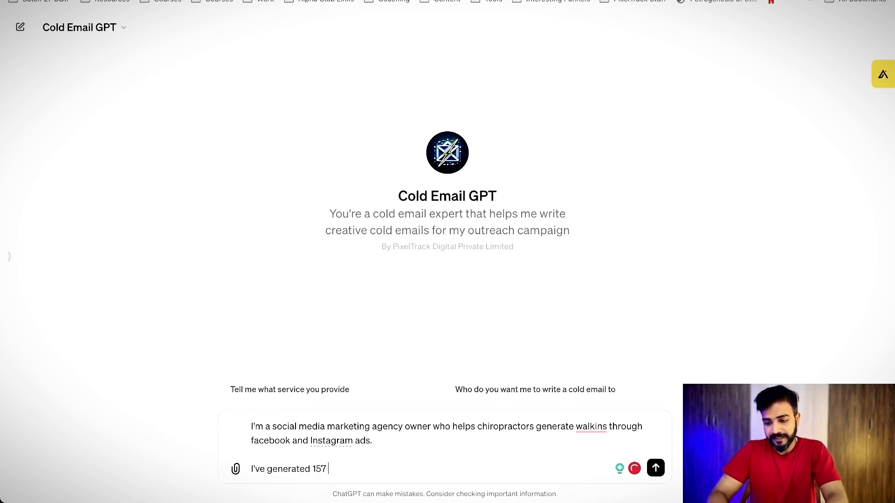
pyautogui.write('walking')
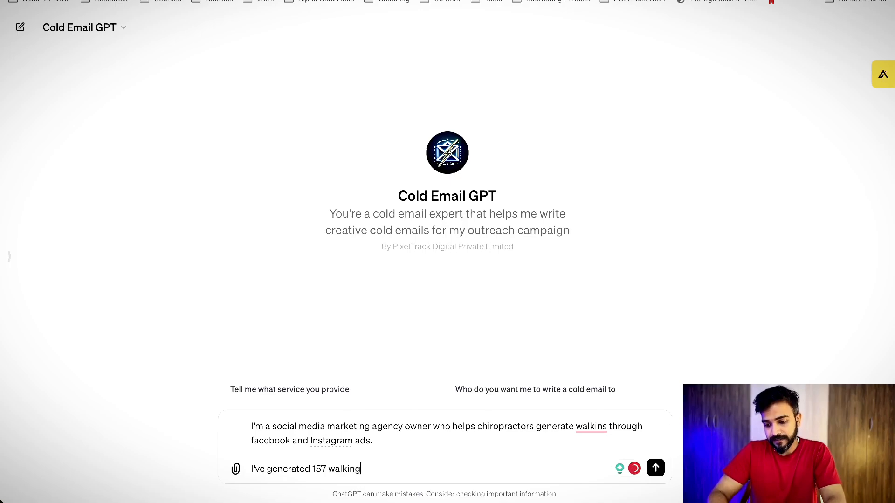
pyautogui.write('for my')
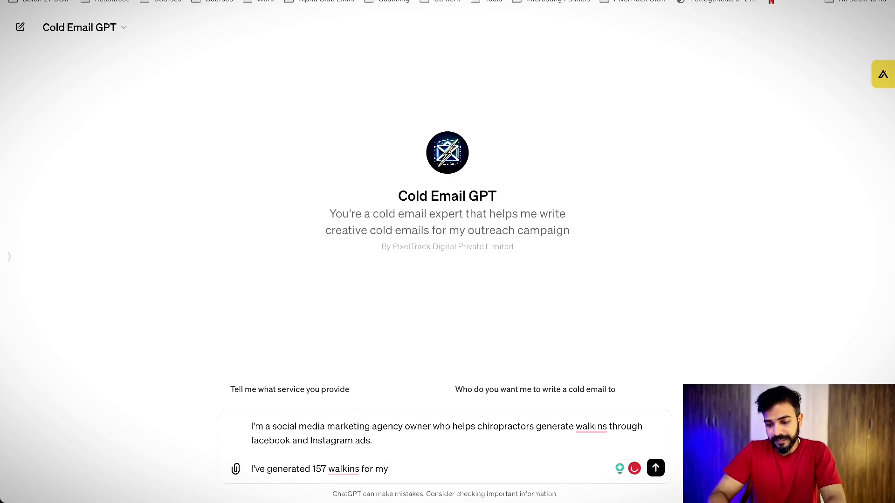
pyautogui.write('last chiro in M')
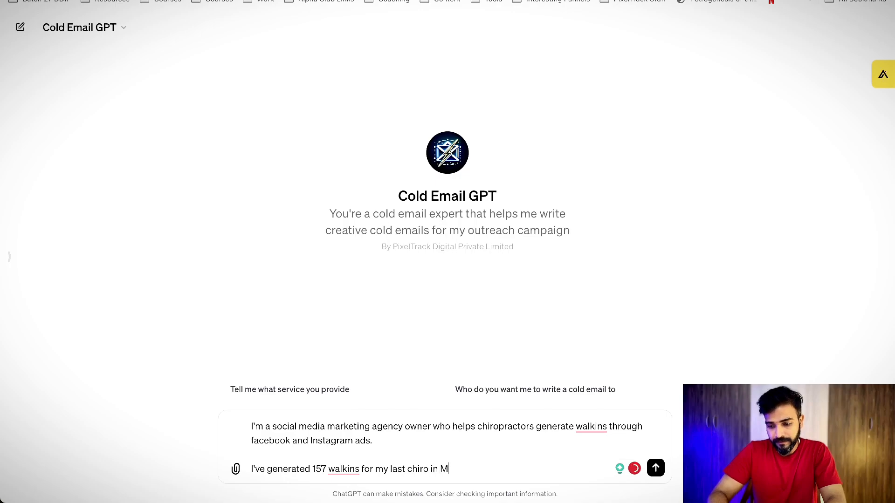
pyautogui.write('iamu')
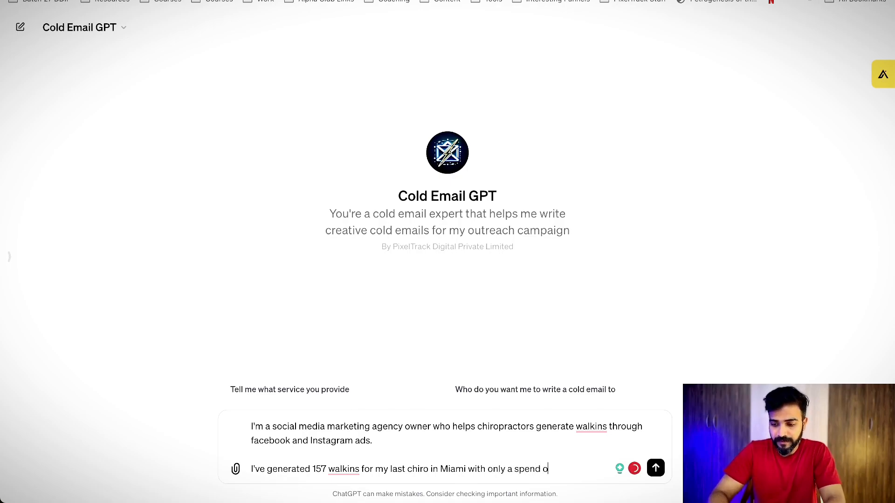
pyautogui.write('f $')
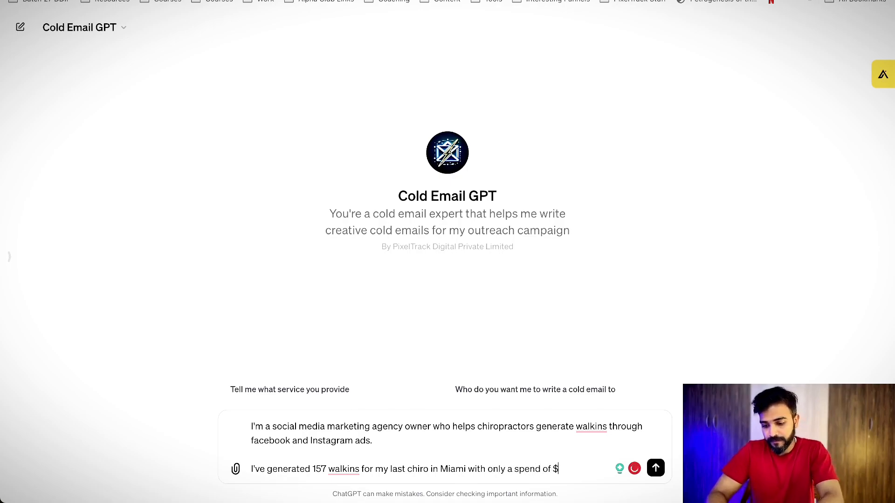
pyautogui.click(655, 468)
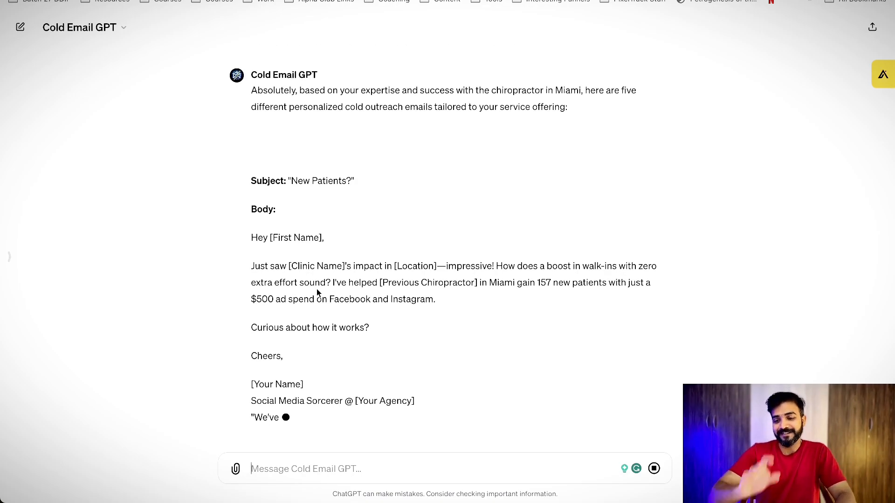
# - Review the generated 'New Patients?' email and highlight its $500 Miami claim and signature tagline
pyautogui.scroll(-3)
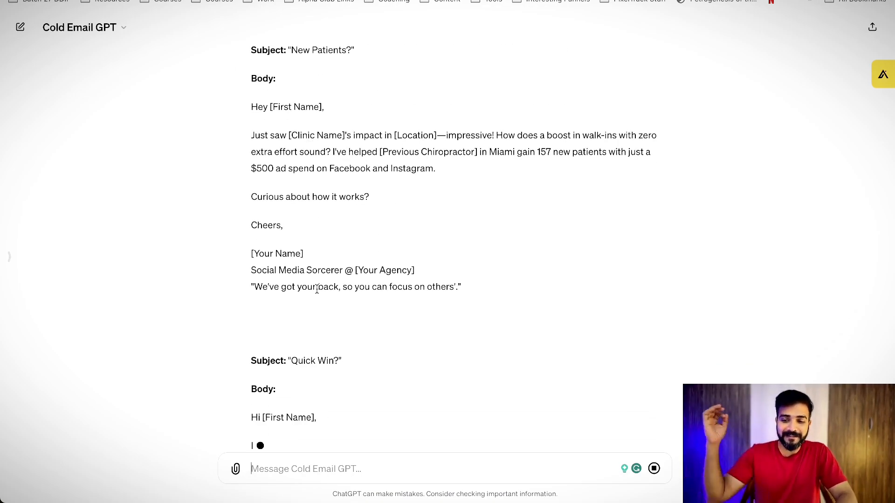
pyautogui.scroll(-3)
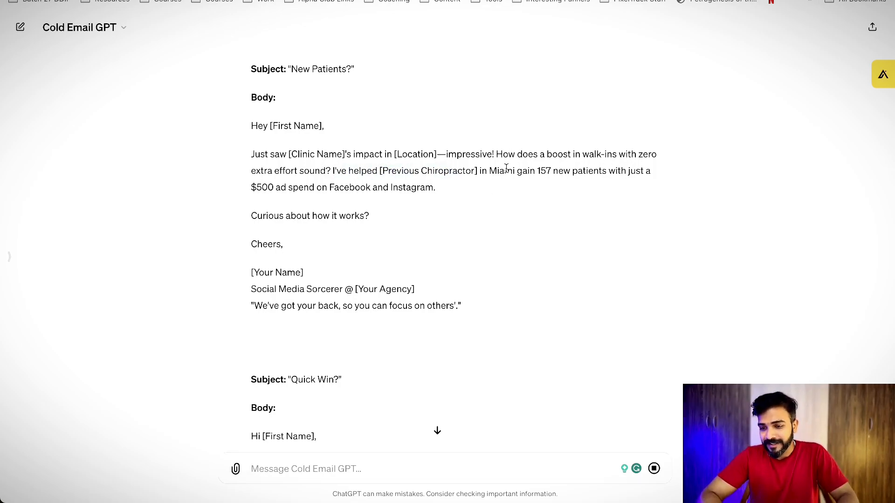
pyautogui.moveTo(486, 170); pyautogui.dragTo(605, 171)
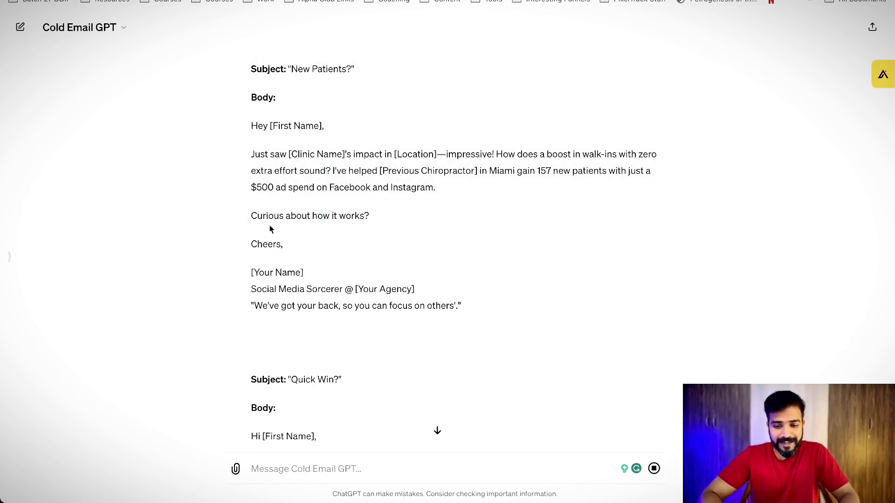
pyautogui.moveTo(251, 305); pyautogui.dragTo(461, 305)
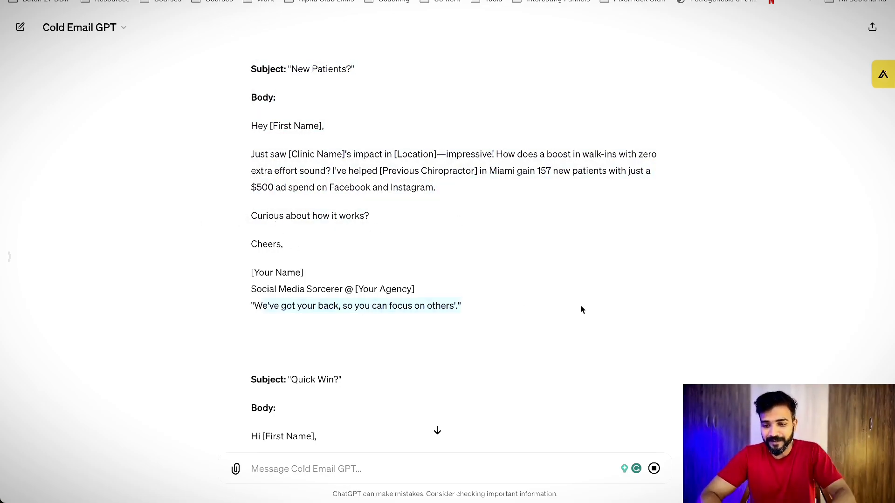